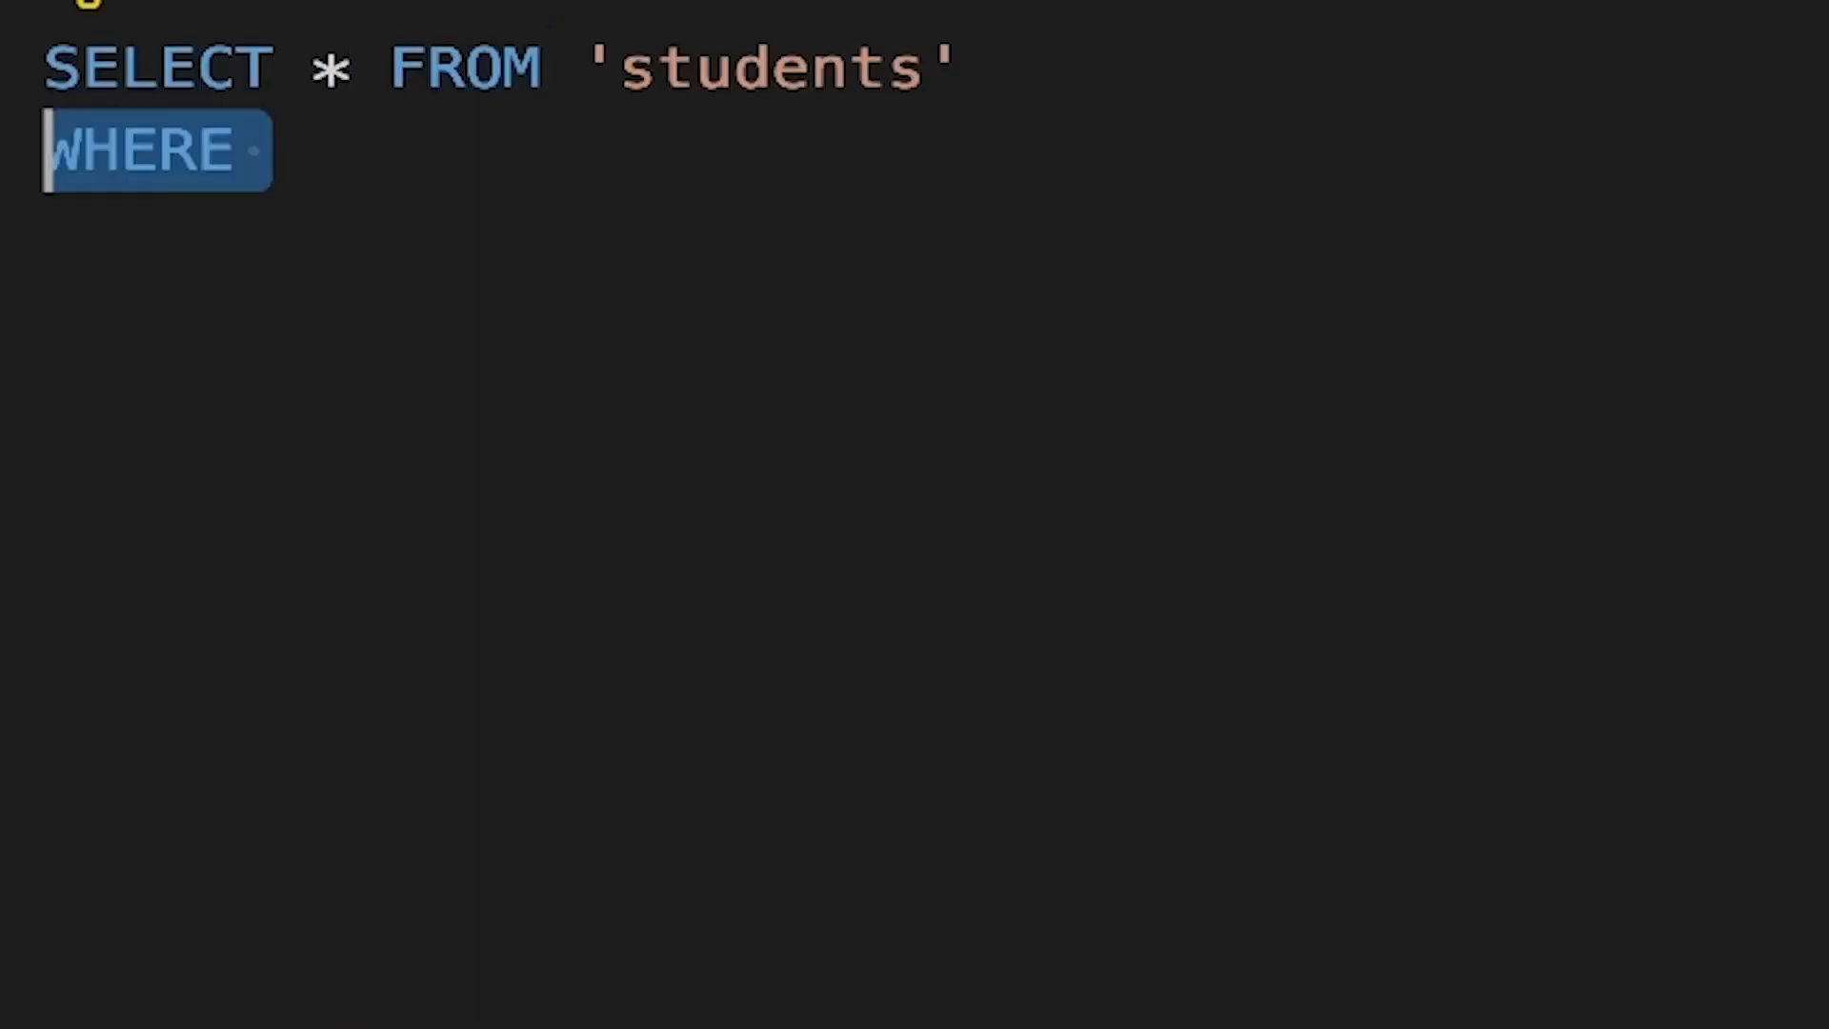
type("'phone_numbers' @> '{\"+1 123 456 7890\"}'")
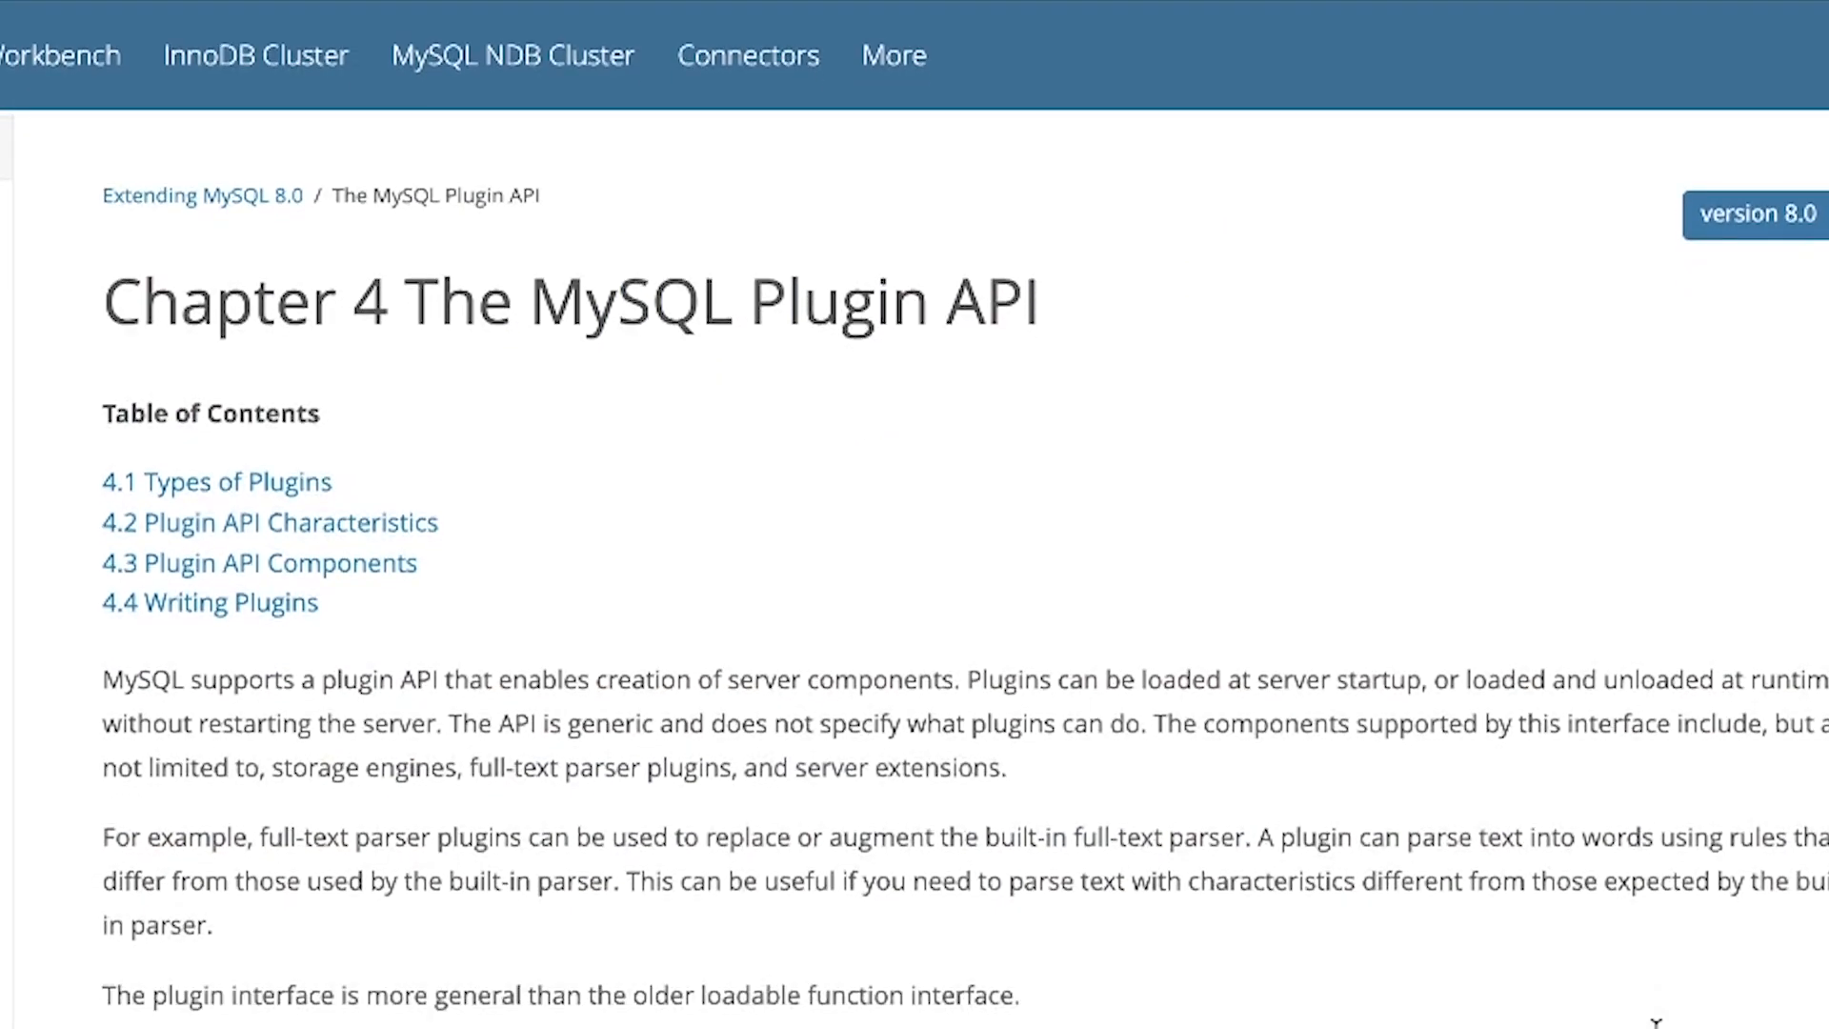
scroll("down", 3)
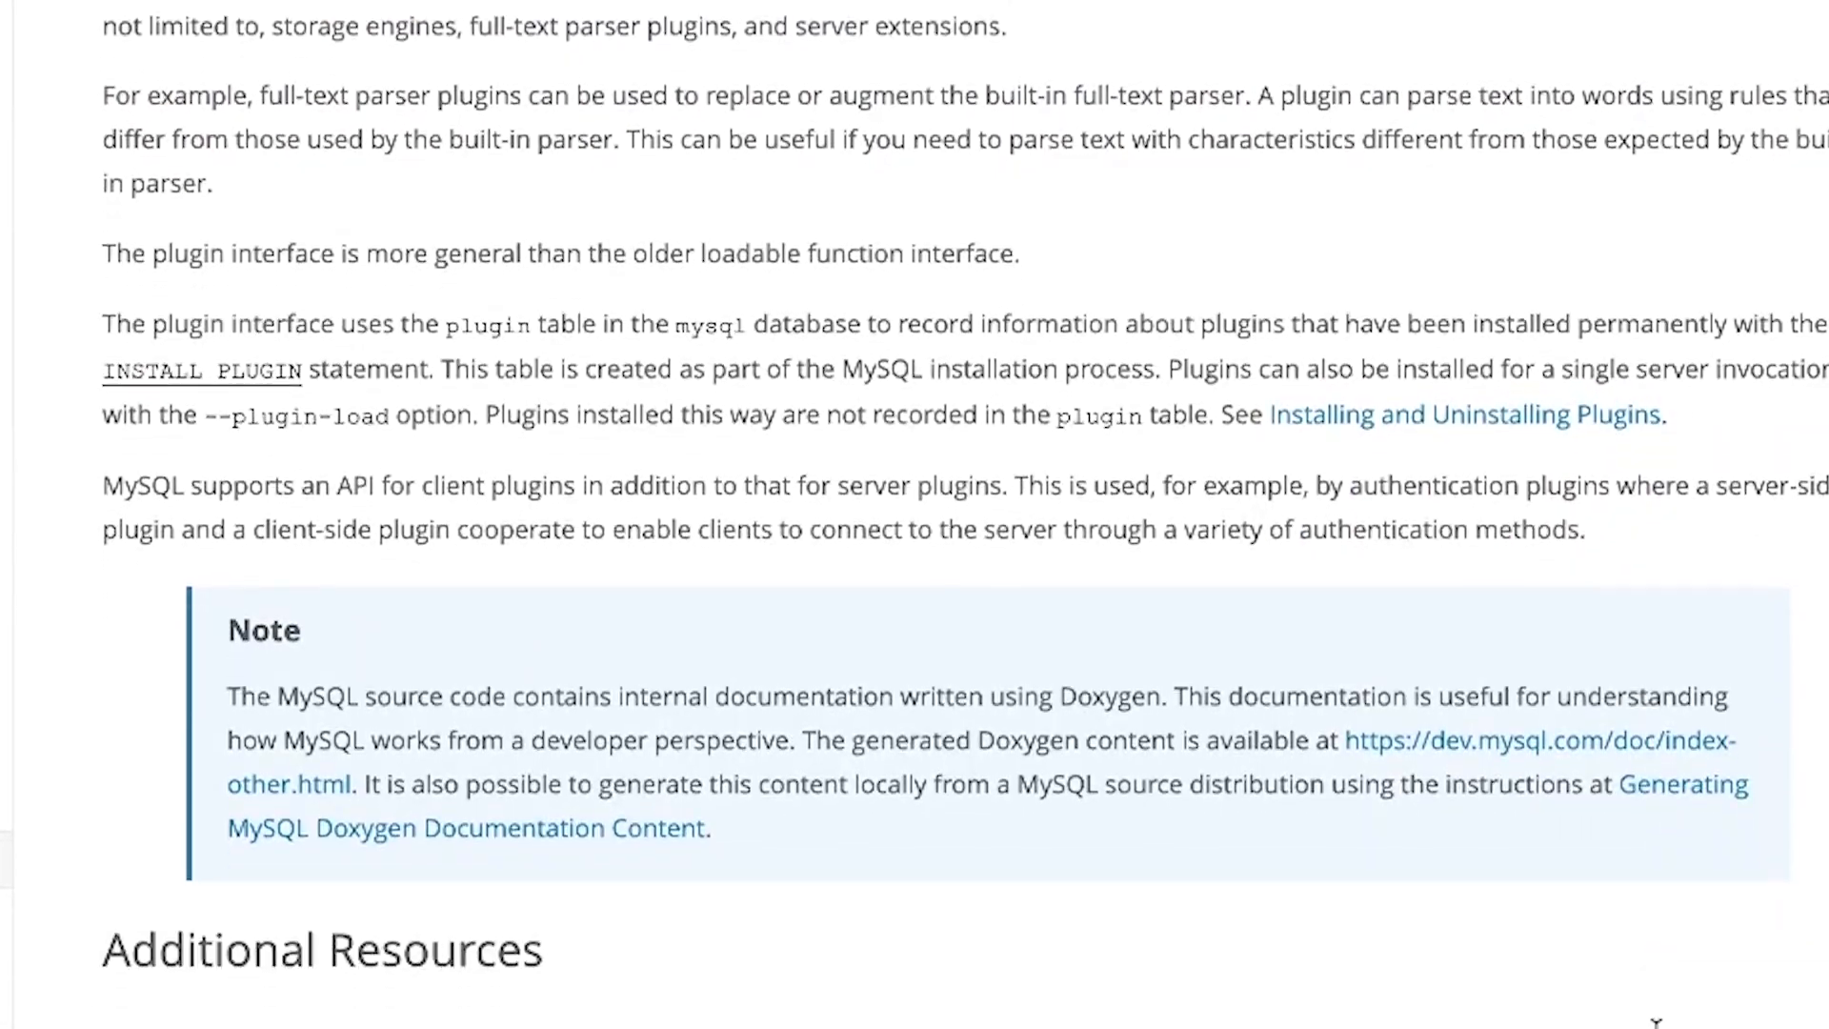
scroll("down", 3)
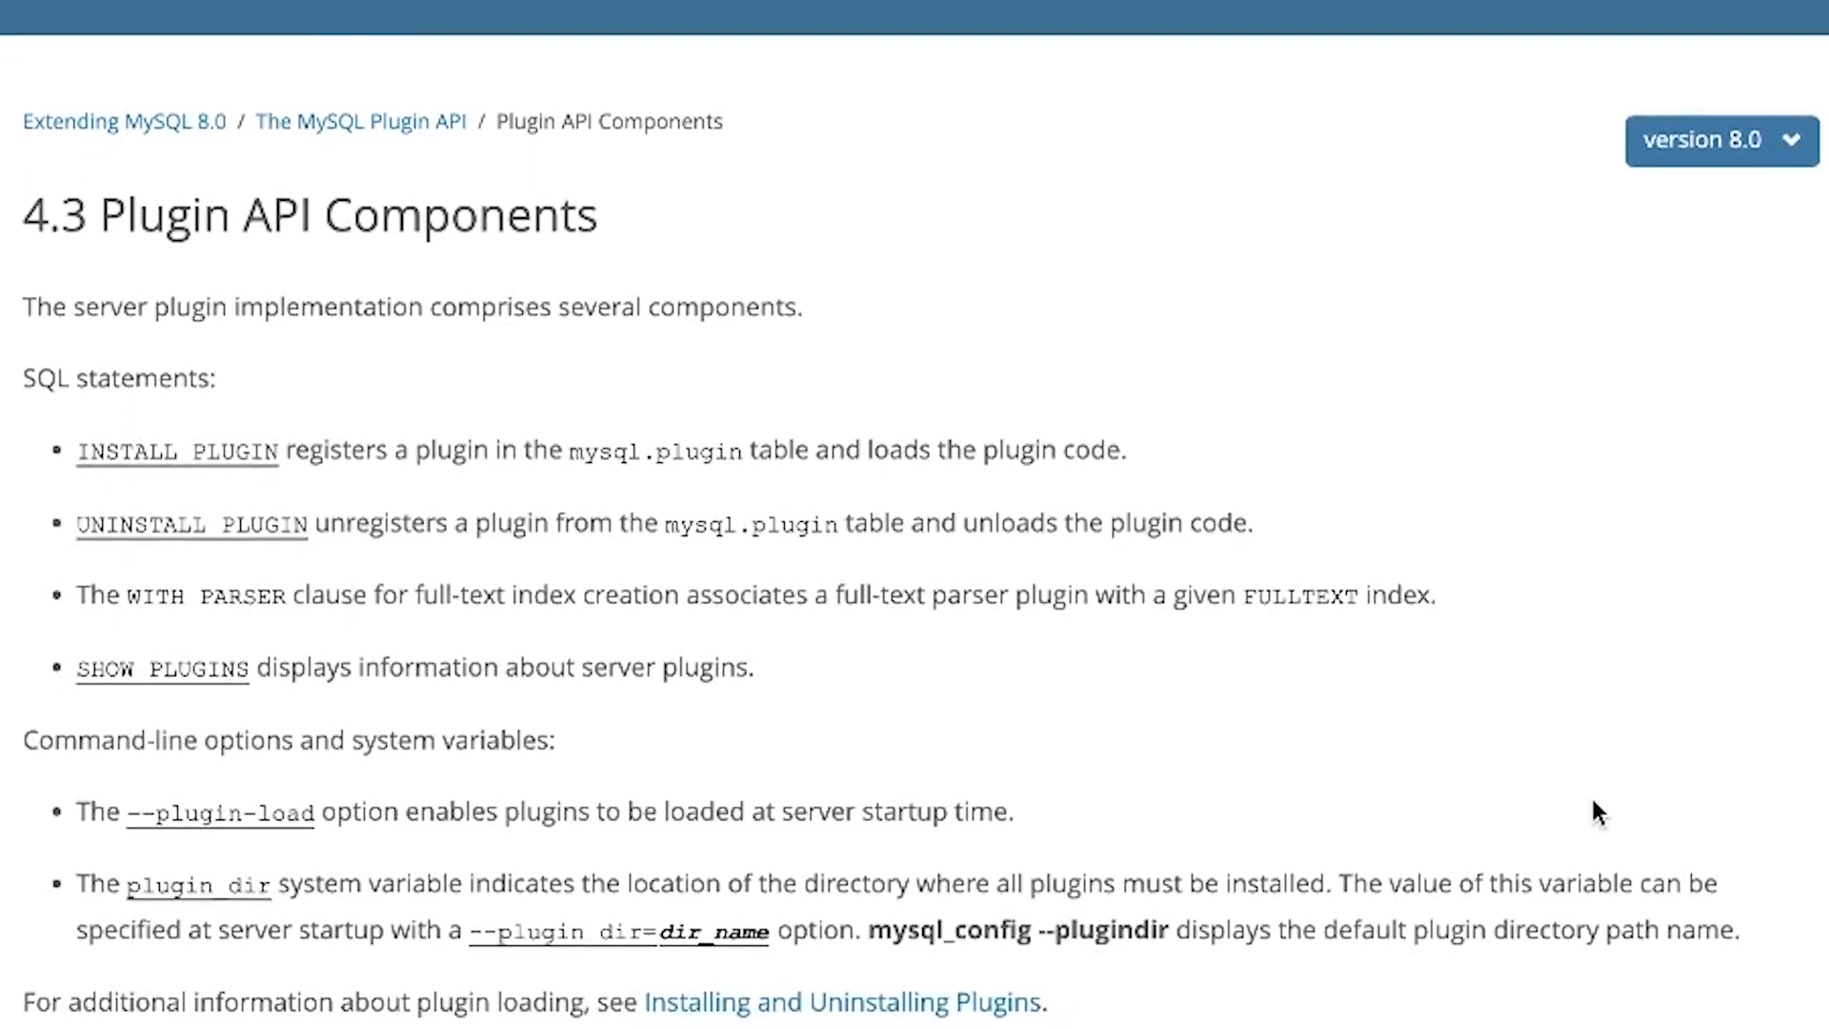
scroll("down", 3)
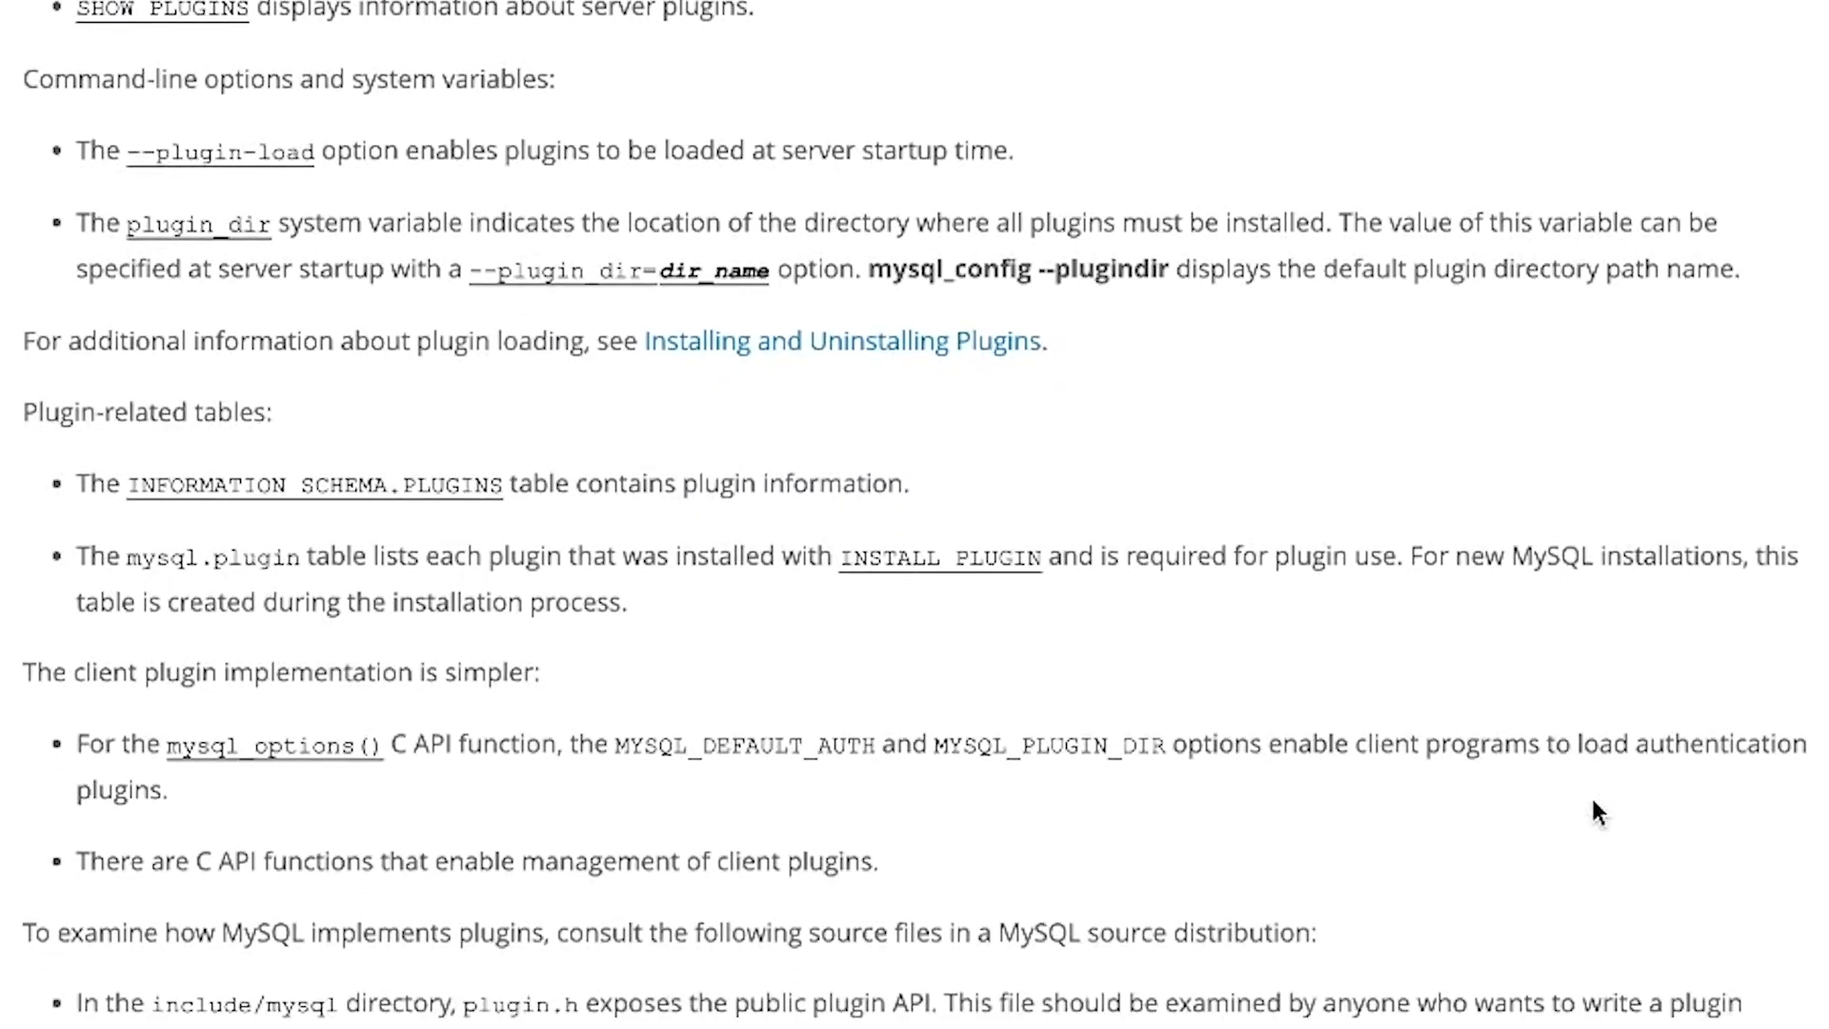
scroll("down", 3)
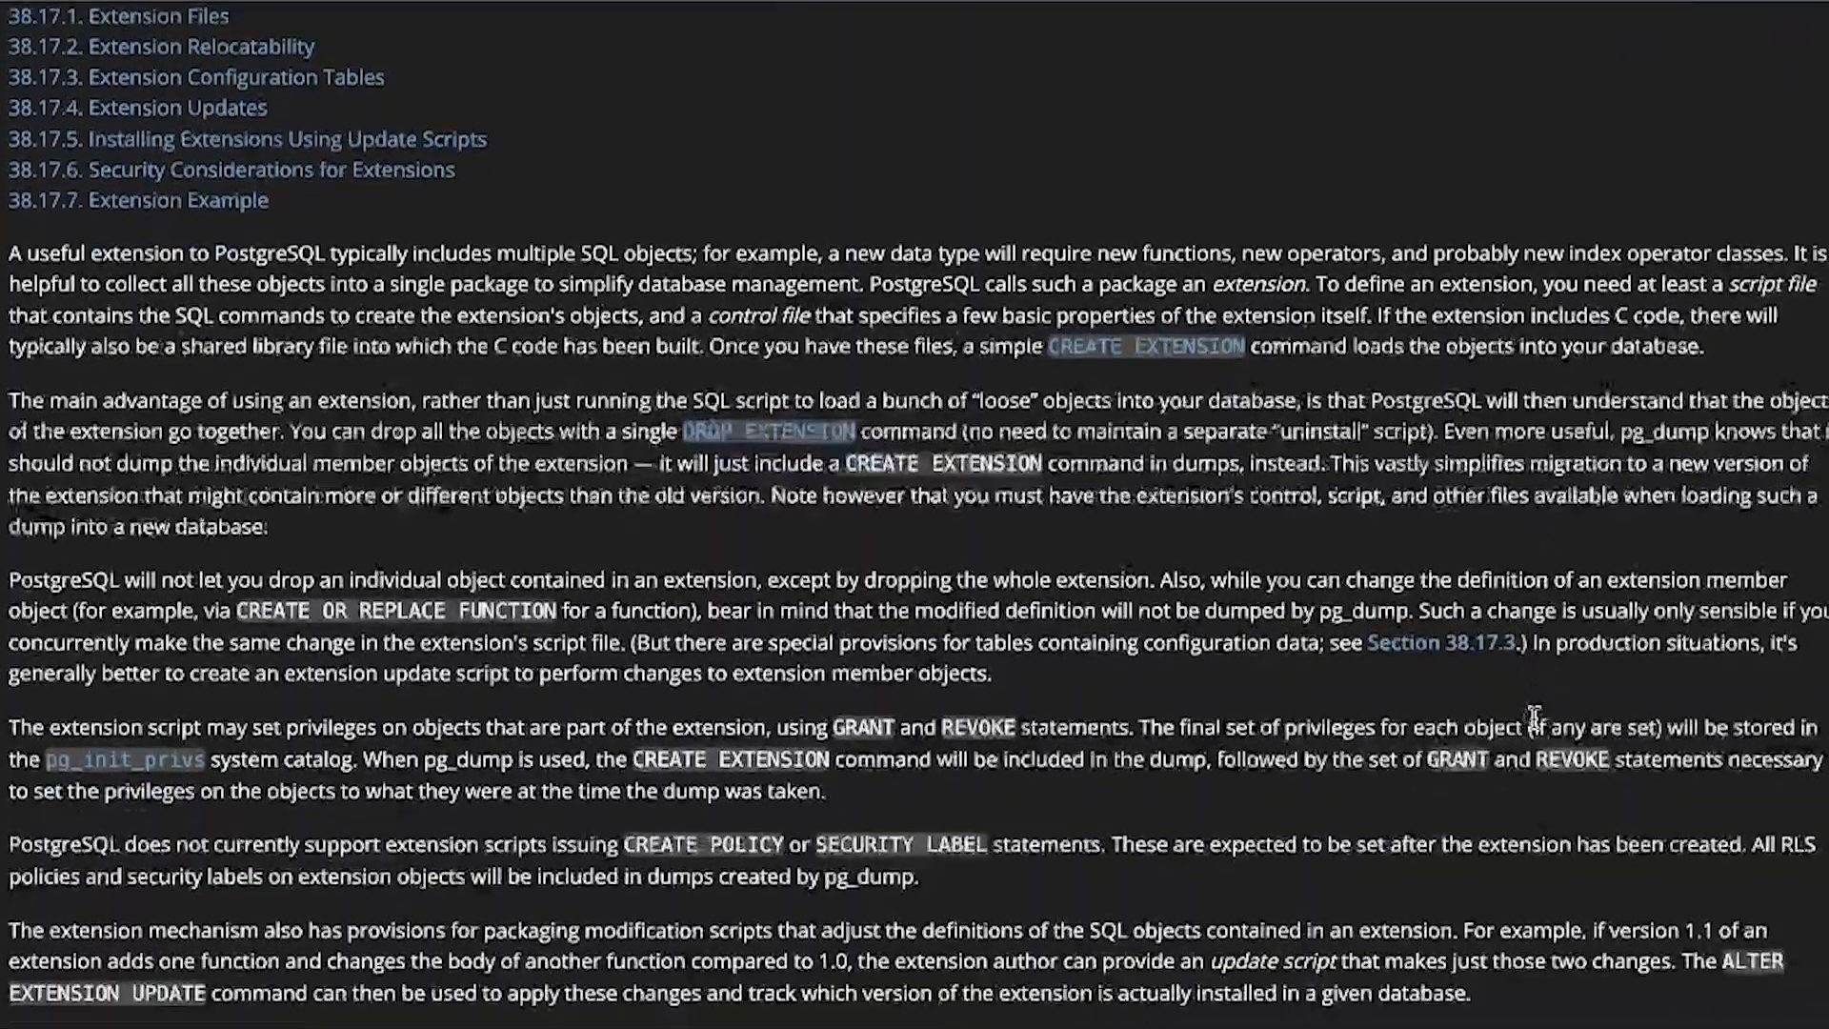
scroll("down", 3)
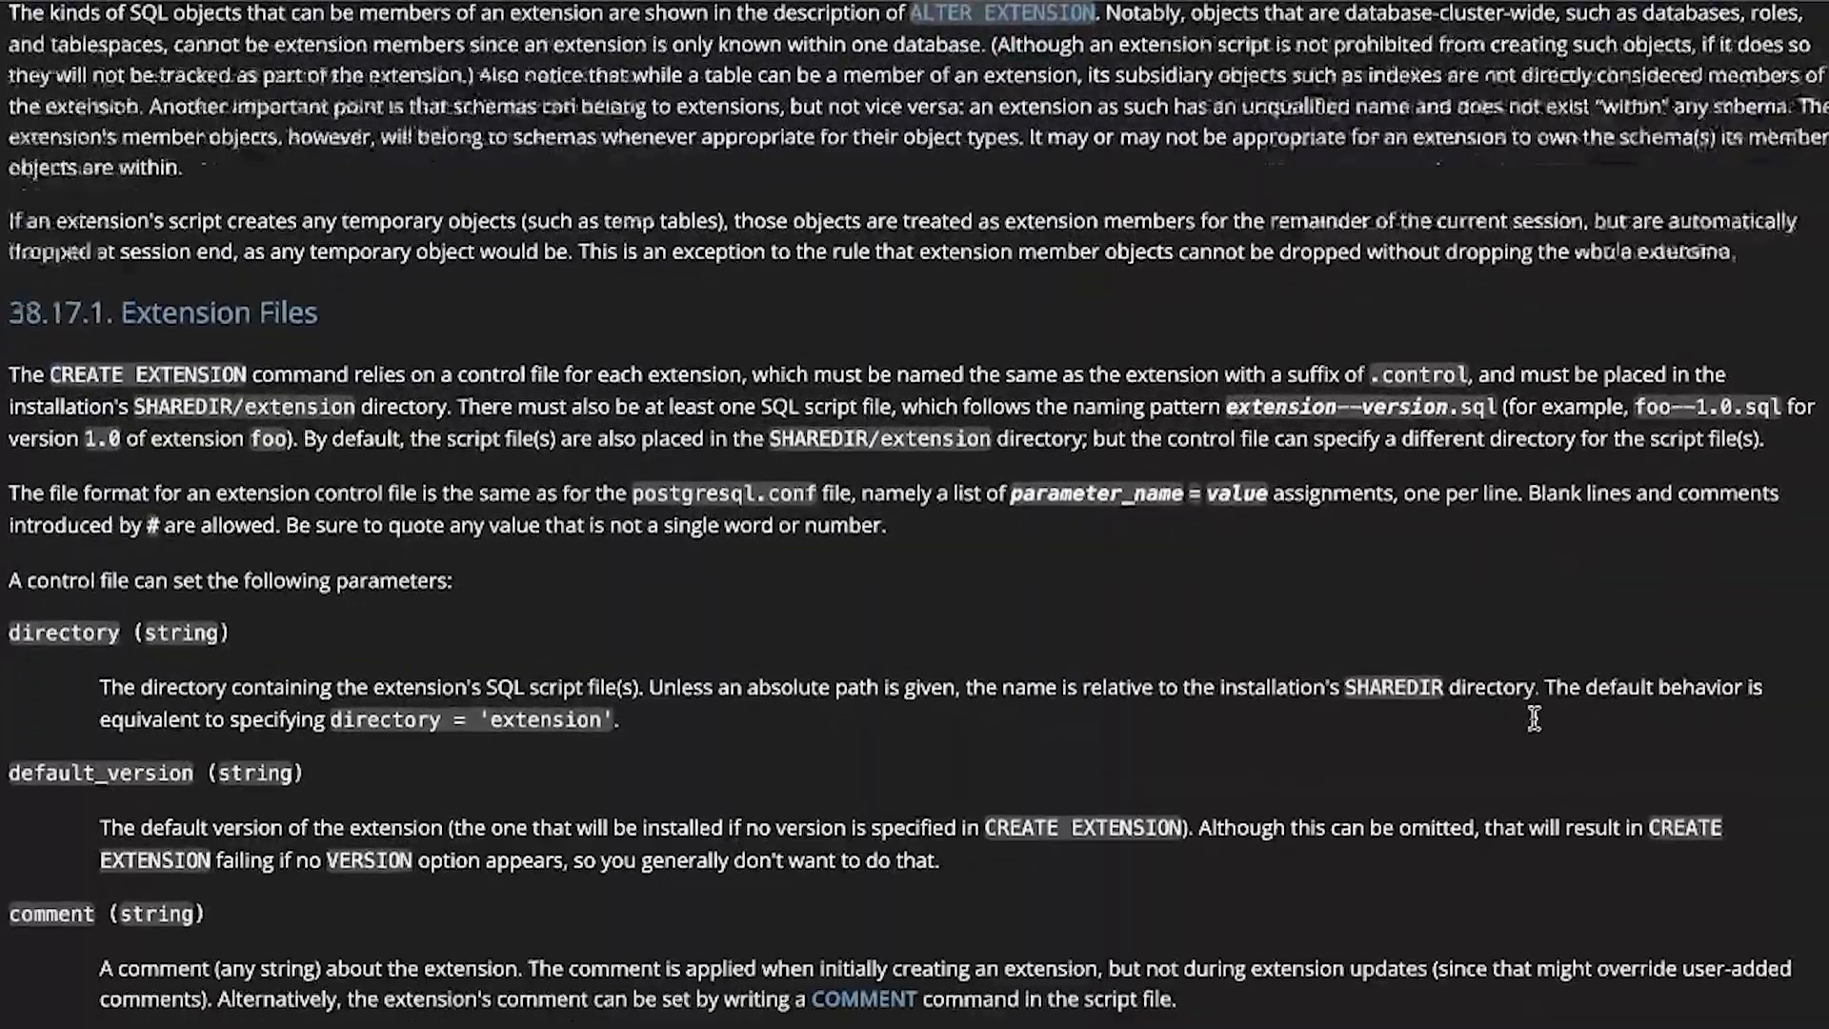
scroll("down", 3)
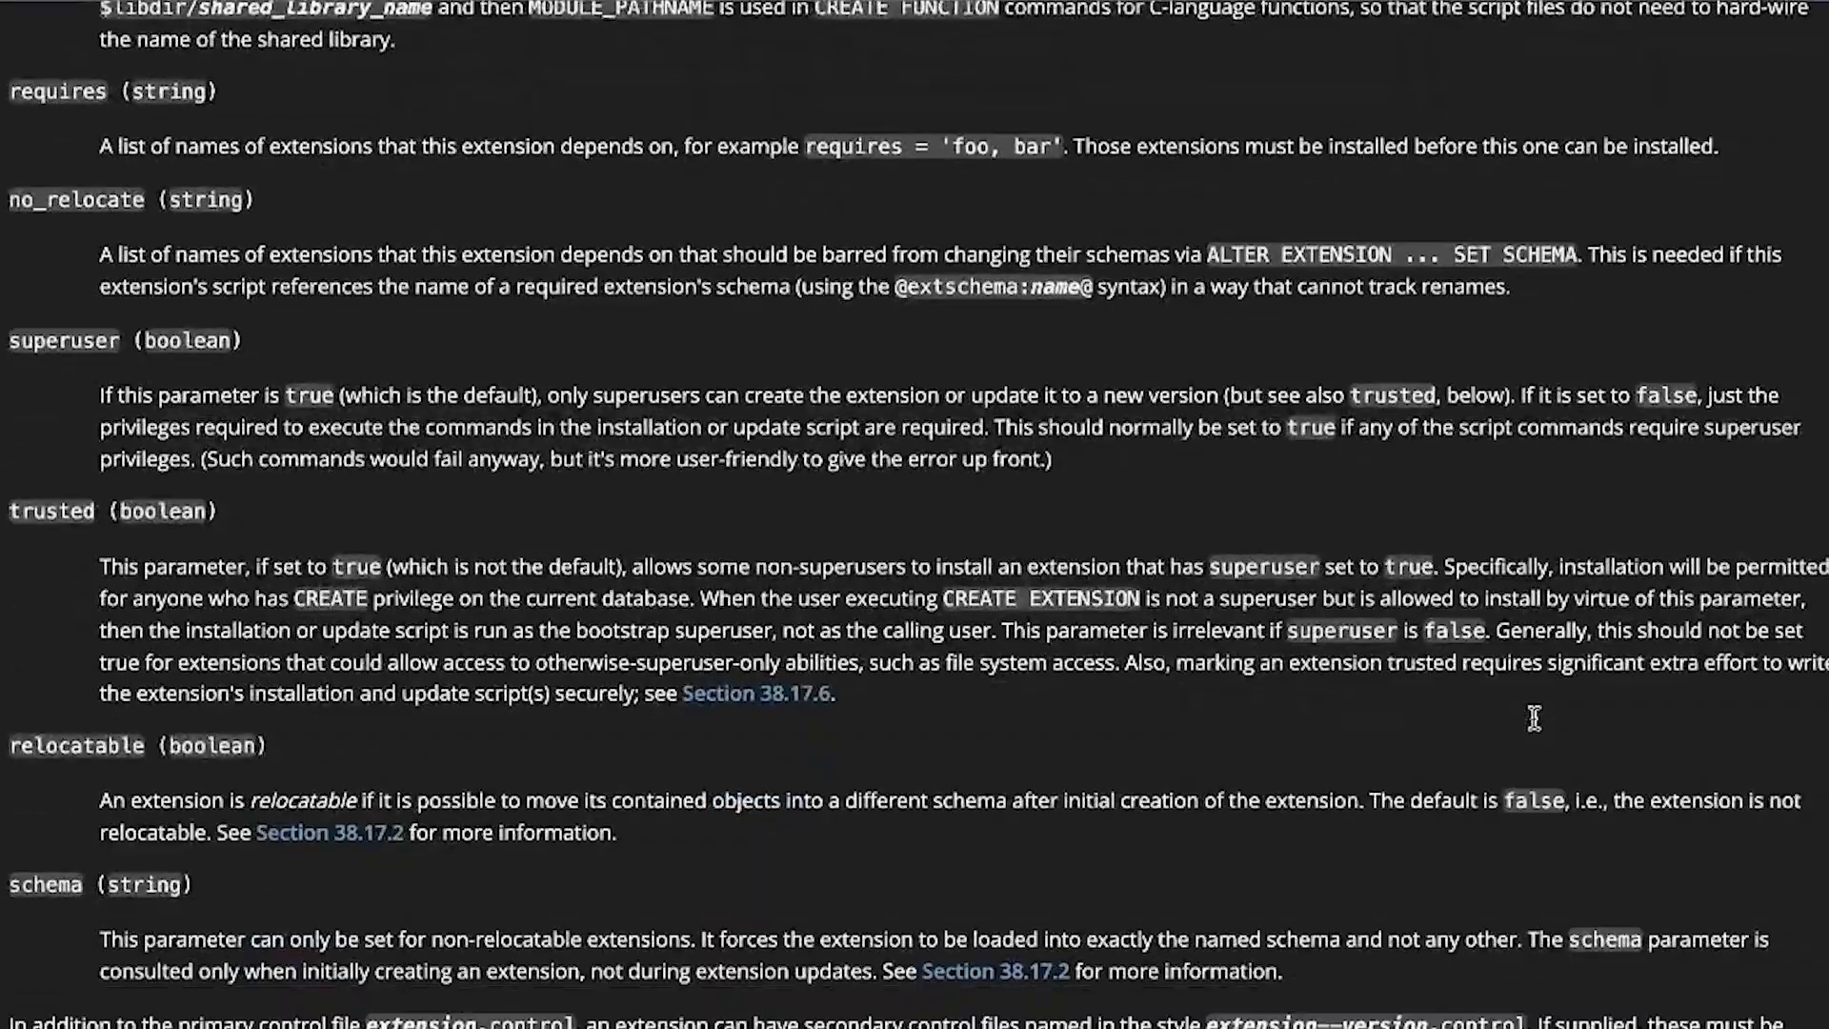